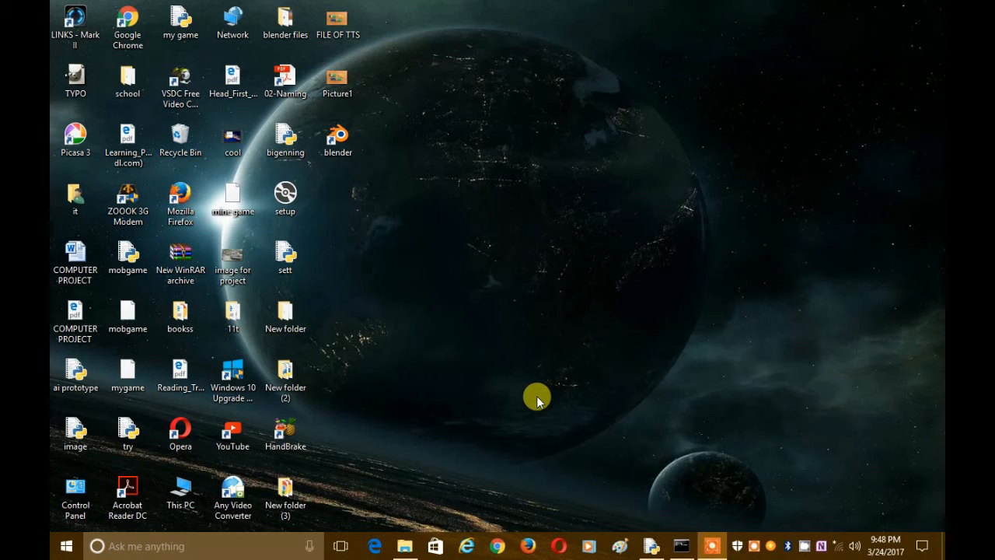
pyautogui.moveTo(534, 392)
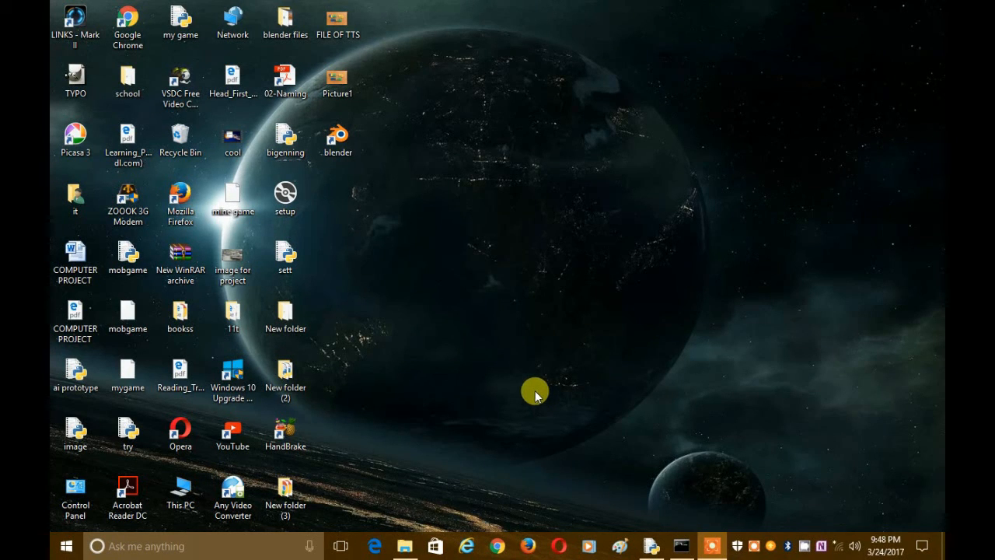
pyautogui.moveTo(599, 128)
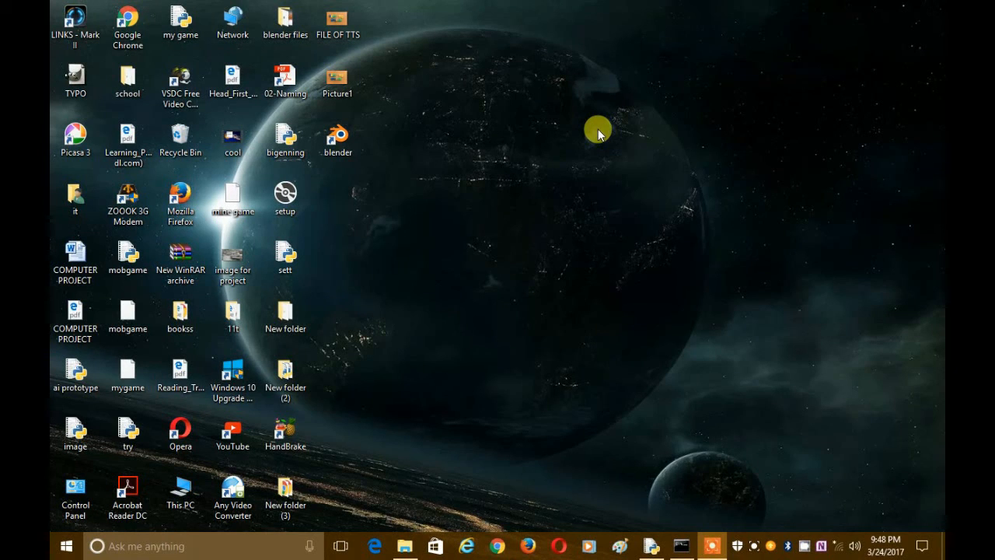
pyautogui.moveTo(501, 148)
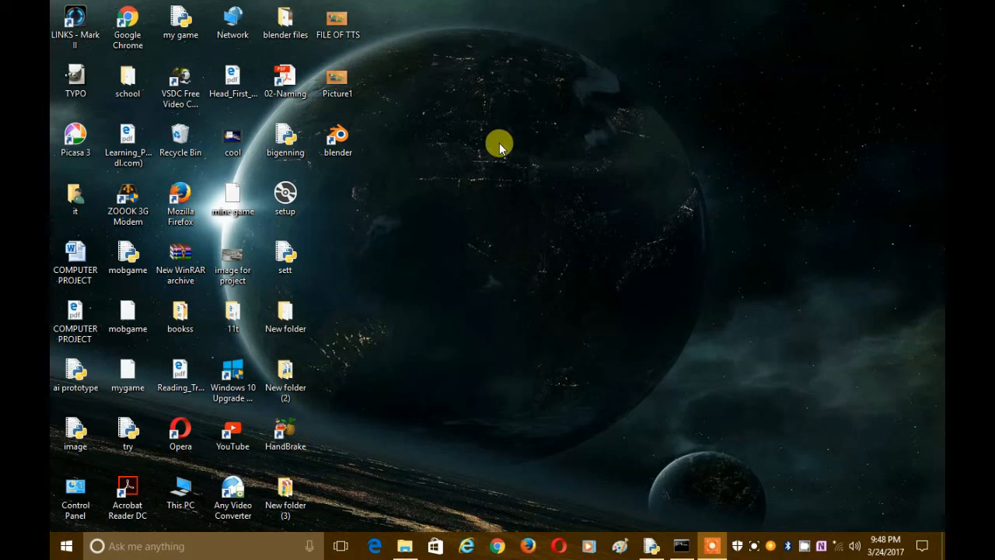
pyautogui.moveTo(507, 230)
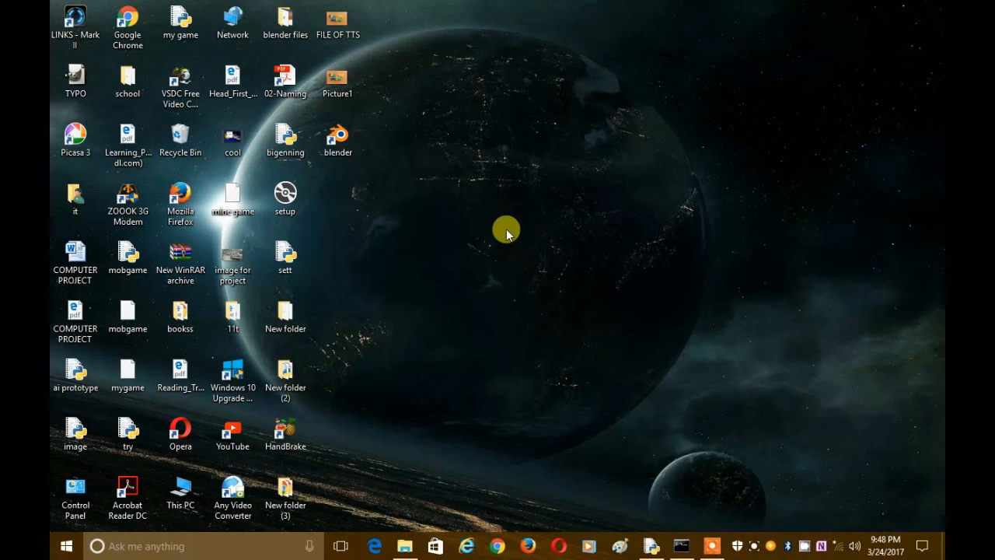
pyautogui.moveTo(555, 414)
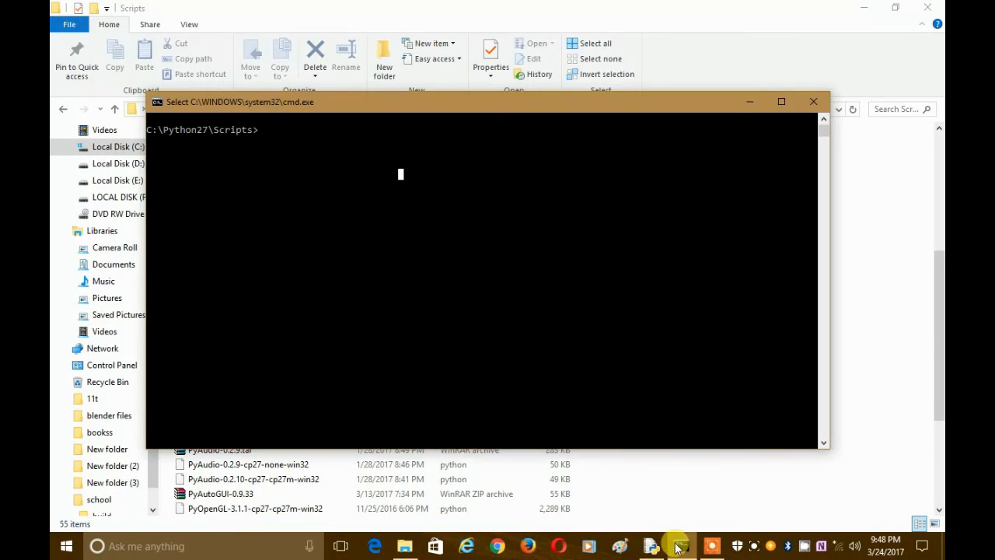
pyautogui.moveTo(438, 108)
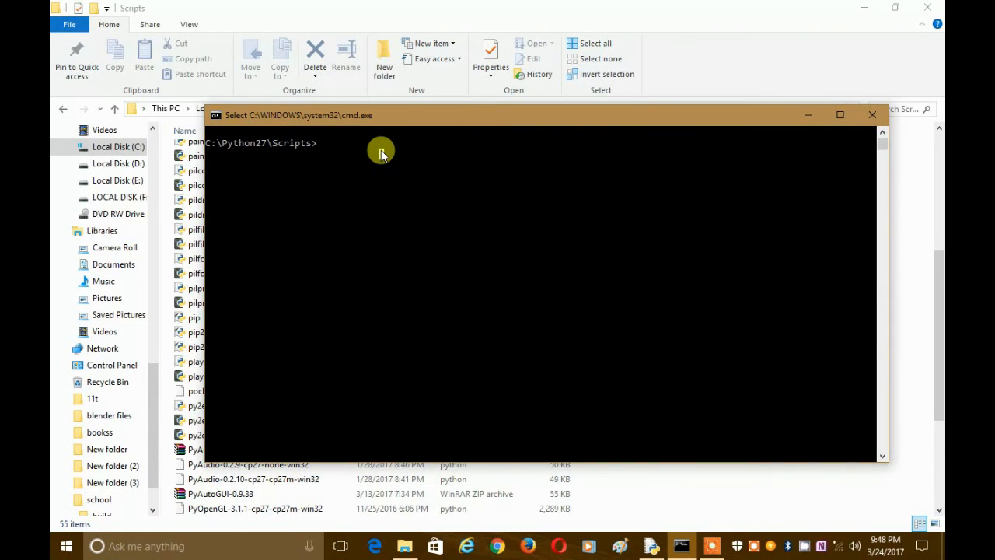
# Enter 'pip install PyAutoGUI-0.9.33.zip' at the Scripts-folder prompt without running it yet.
pyautogui.write('pip insta')
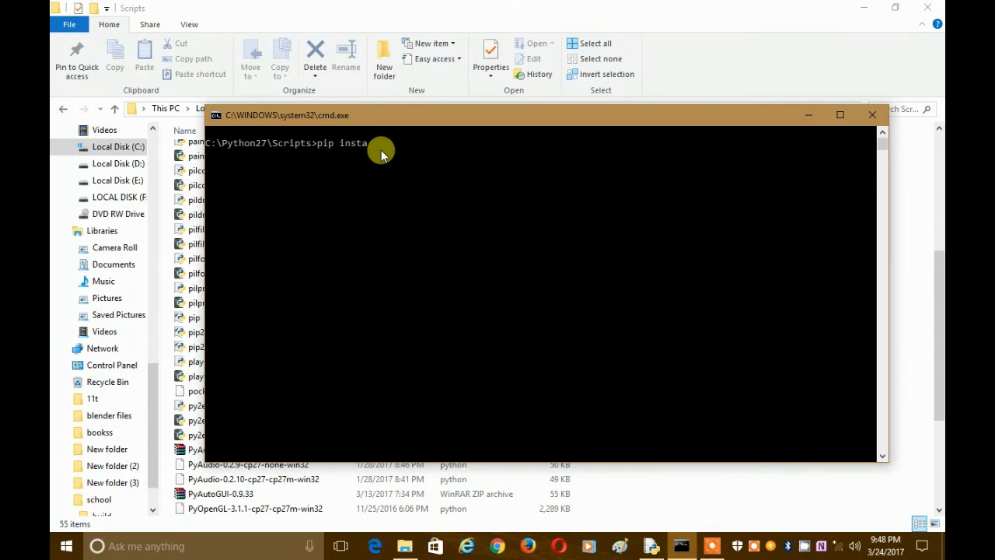
pyautogui.write('ll')
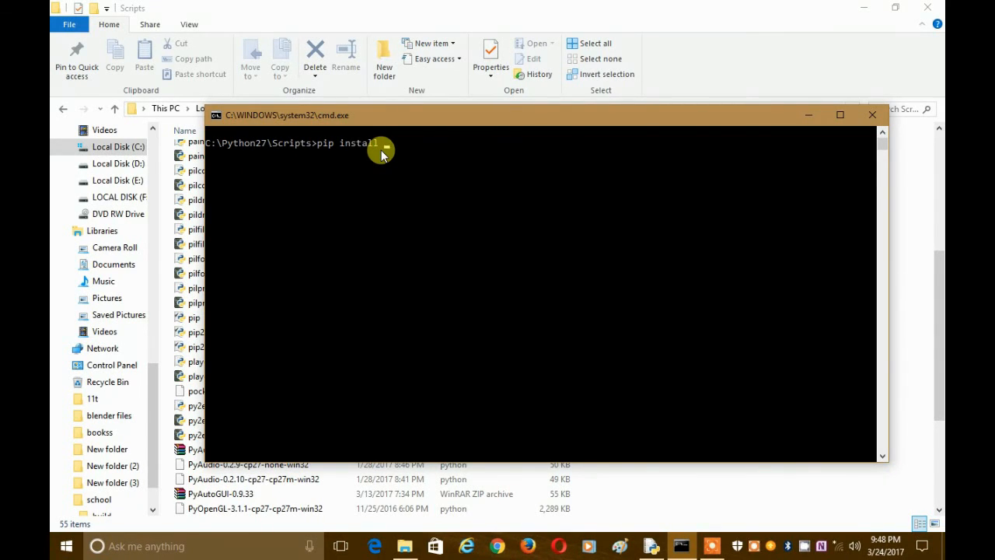
pyautogui.write('P')
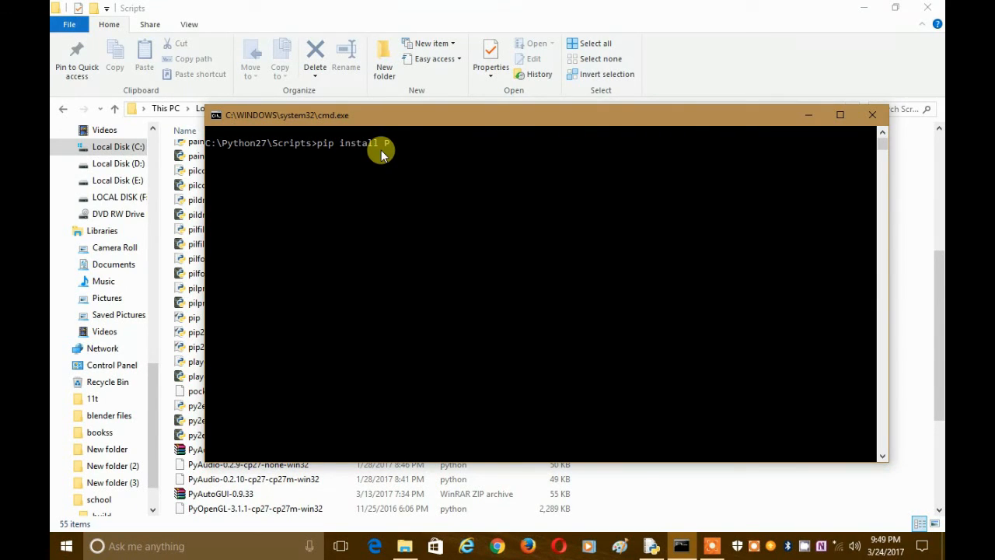
pyautogui.write('yA')
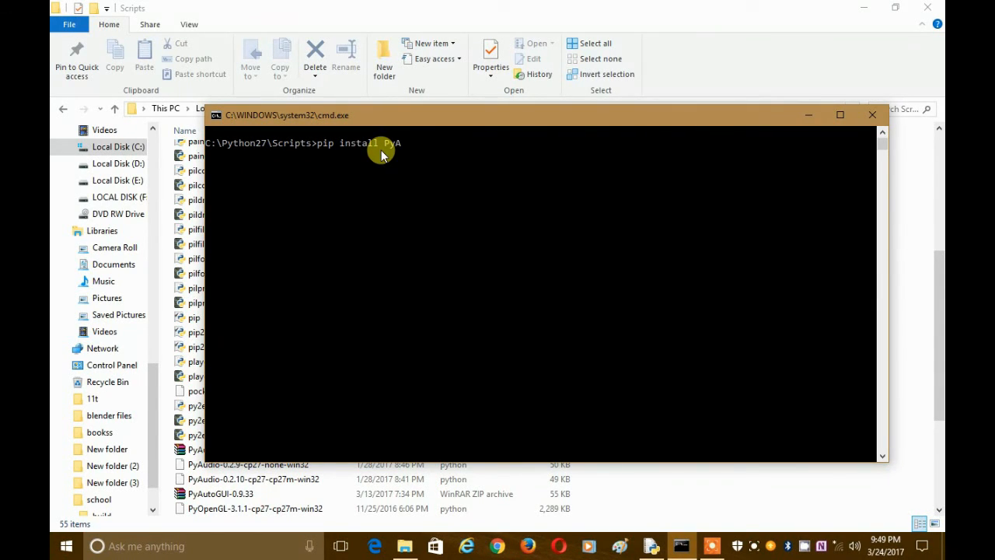
pyautogui.write('ut')
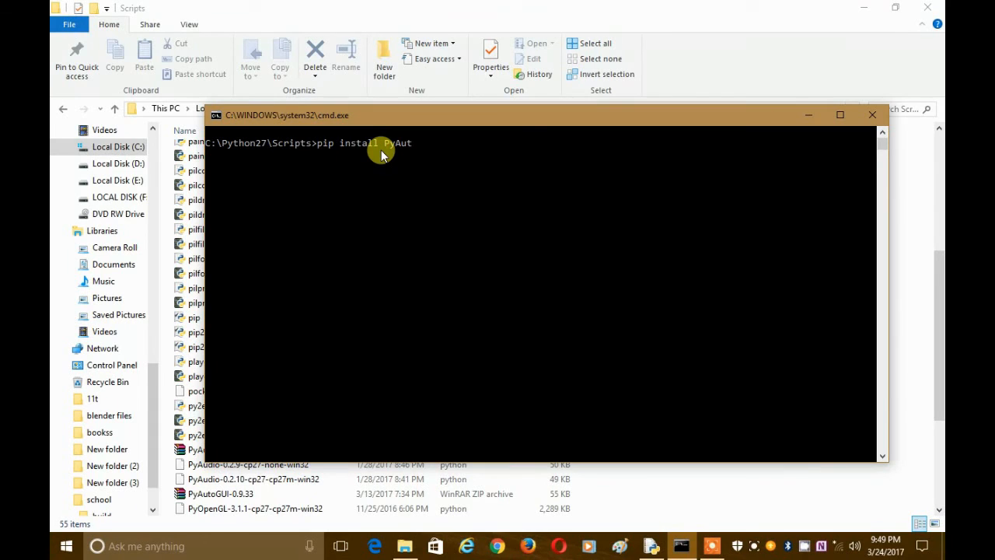
pyautogui.write('oG')
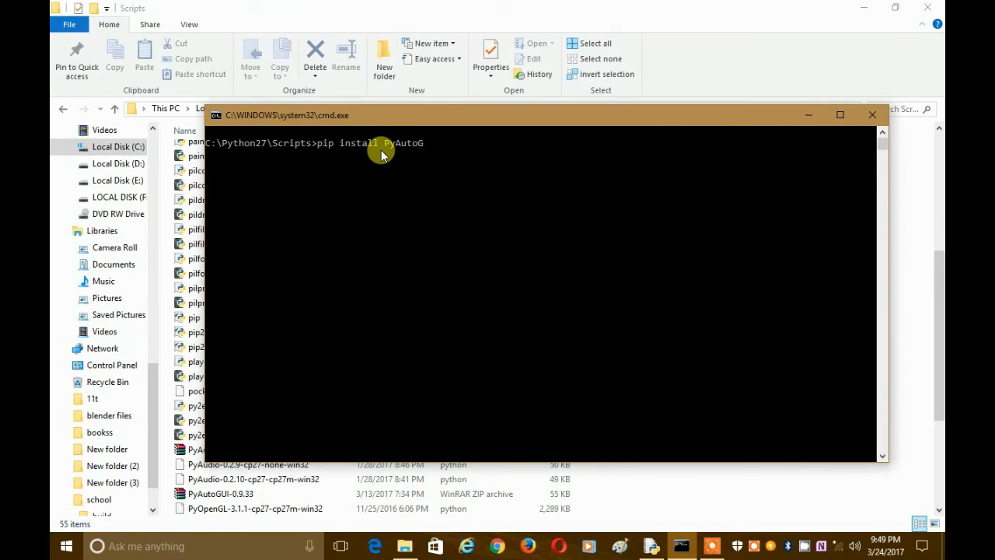
pyautogui.write('UIO')
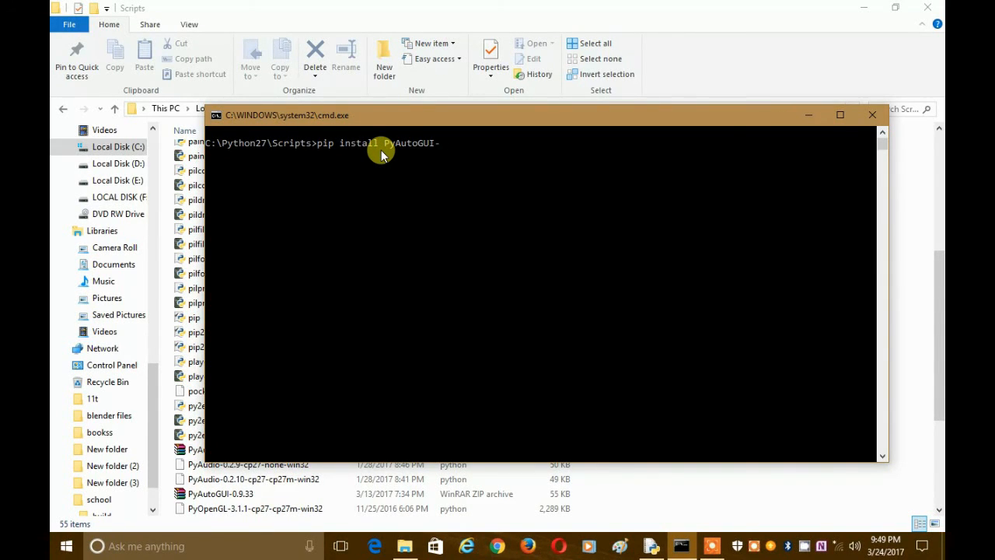
pyautogui.write('-0')
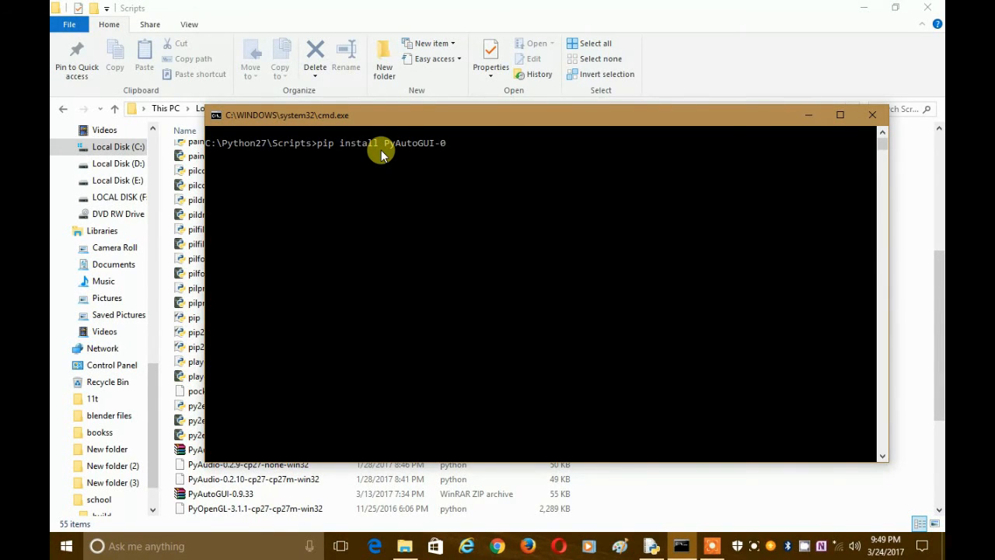
pyautogui.write('.9.')
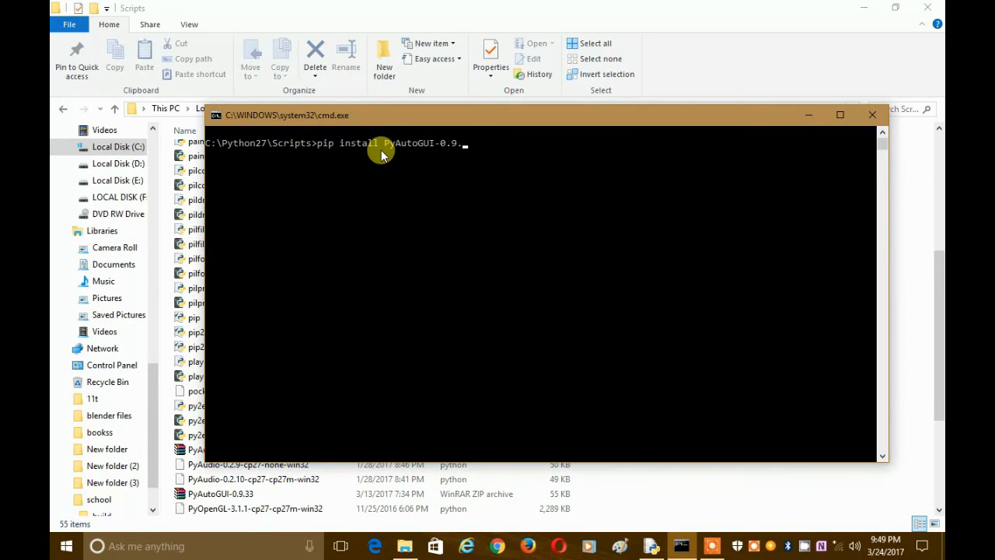
pyautogui.write('33')
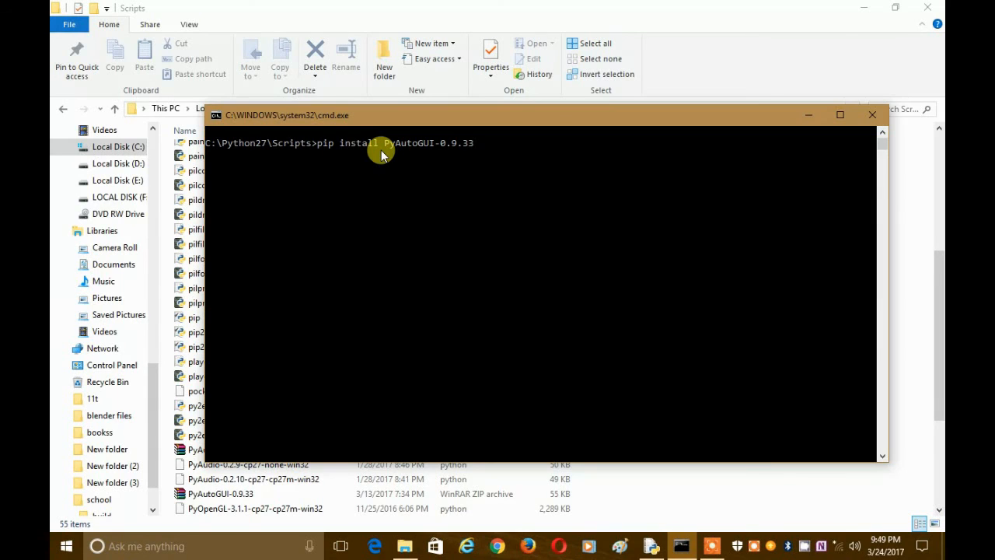
pyautogui.write('.')
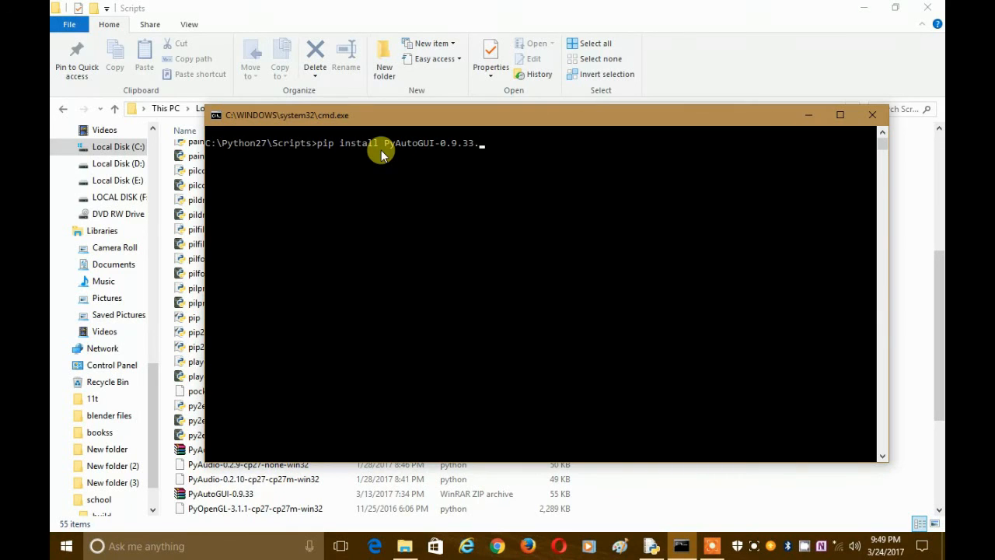
pyautogui.write('zip')
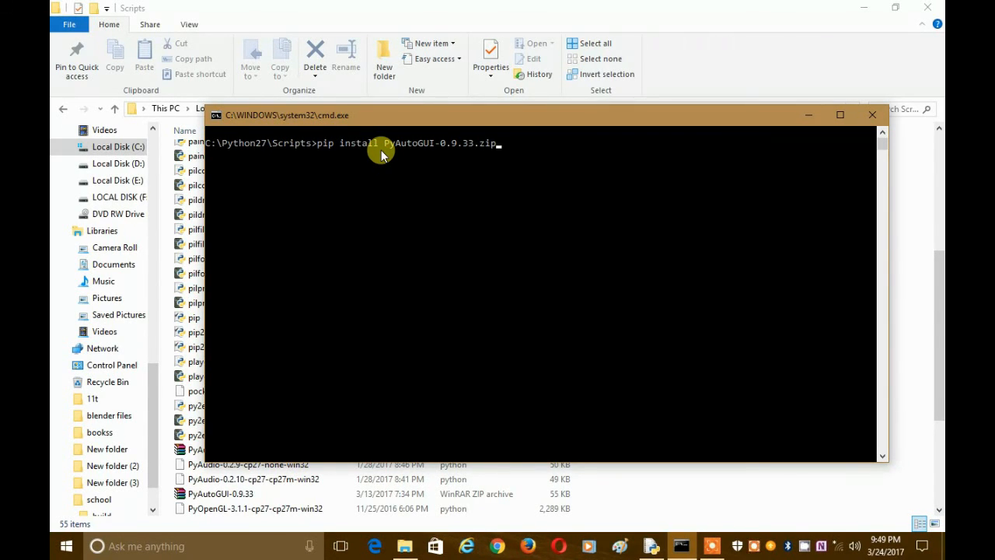
pyautogui.moveTo(395, 159)
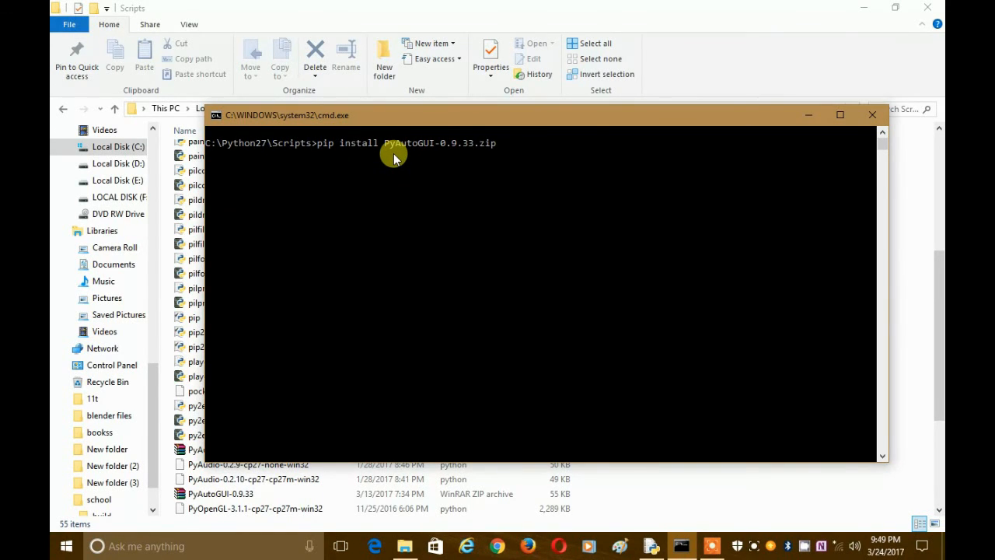
pyautogui.moveTo(354, 159)
pyautogui.write('py ')
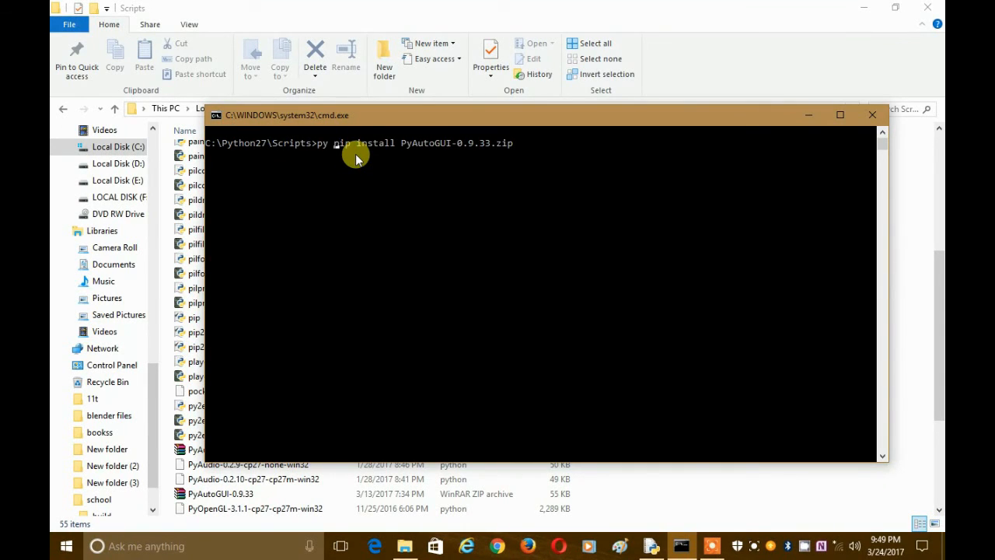
pyautogui.write('-3.4')
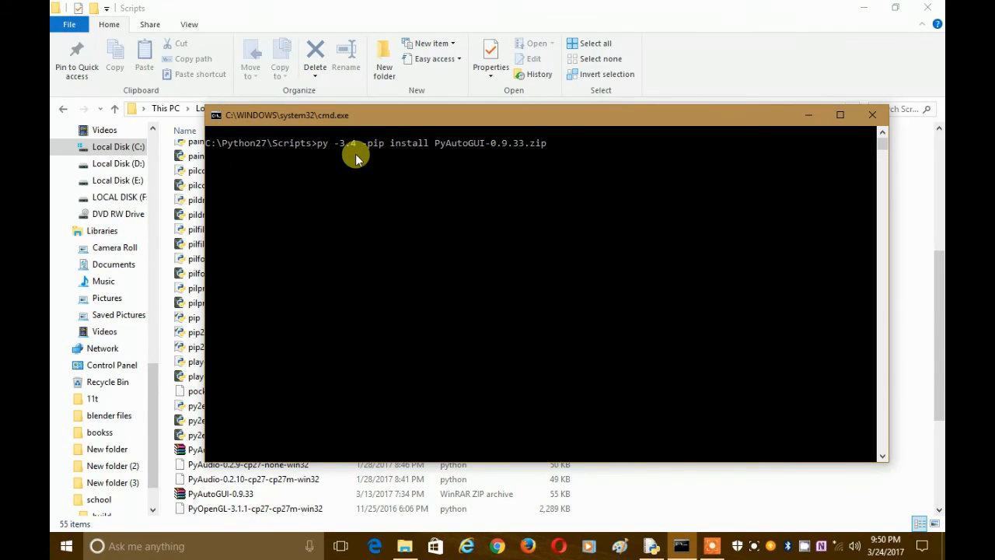
pyautogui.write('-m')
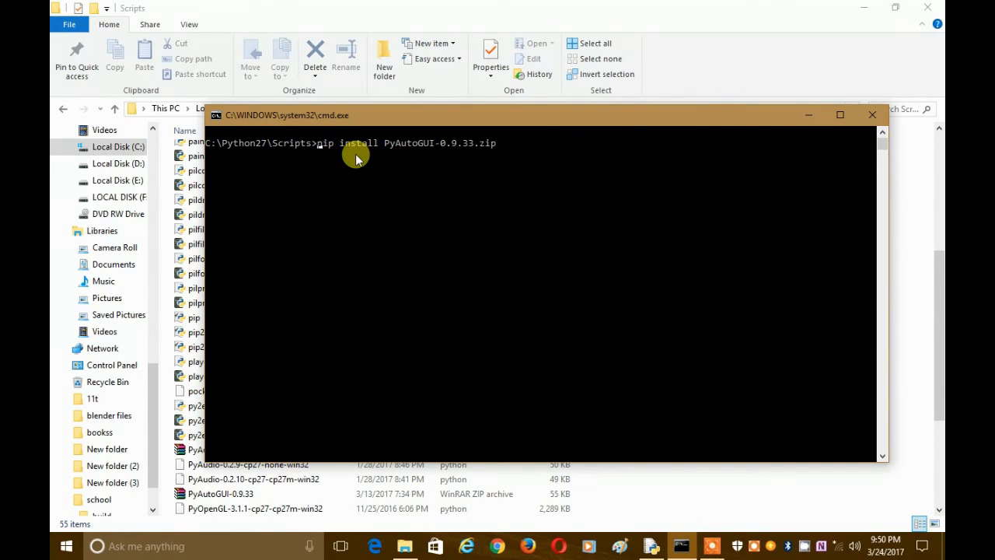
pyautogui.moveTo(490, 148)
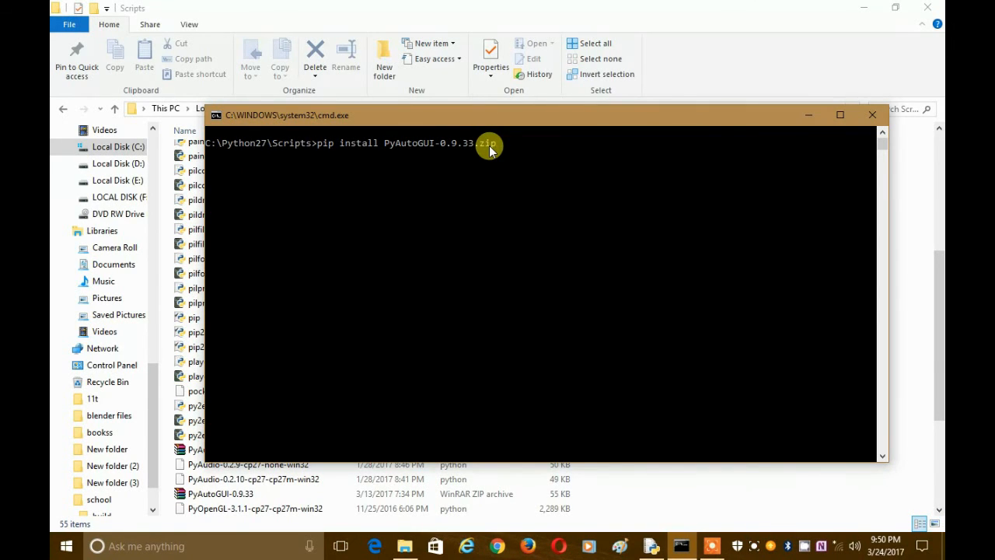
pyautogui.moveTo(497, 153)
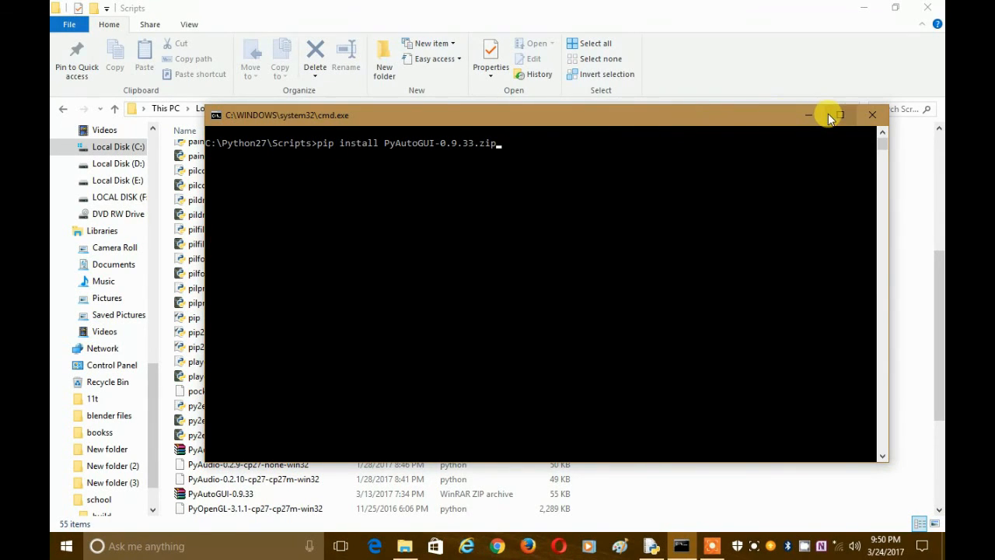
pyautogui.moveTo(753, 126)
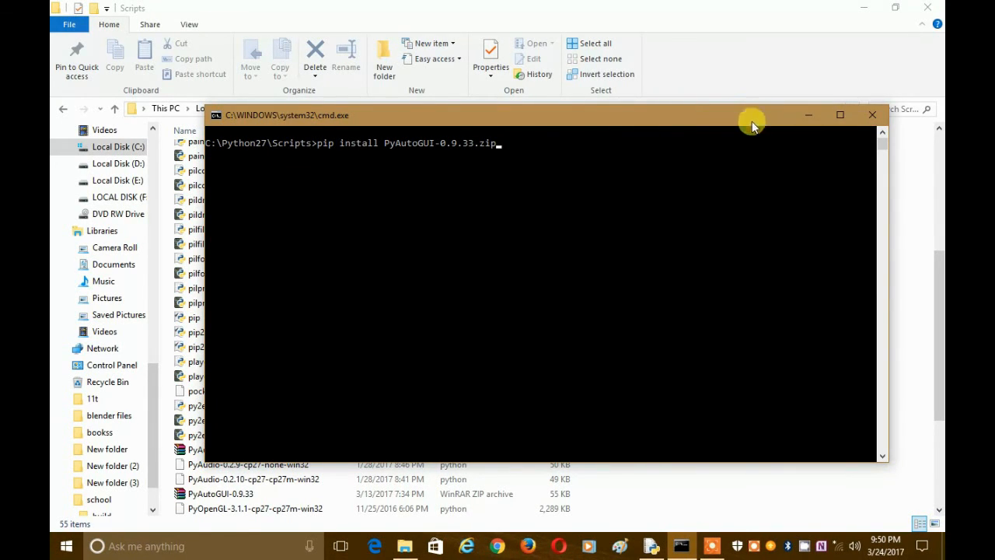
pyautogui.moveTo(872, 115)
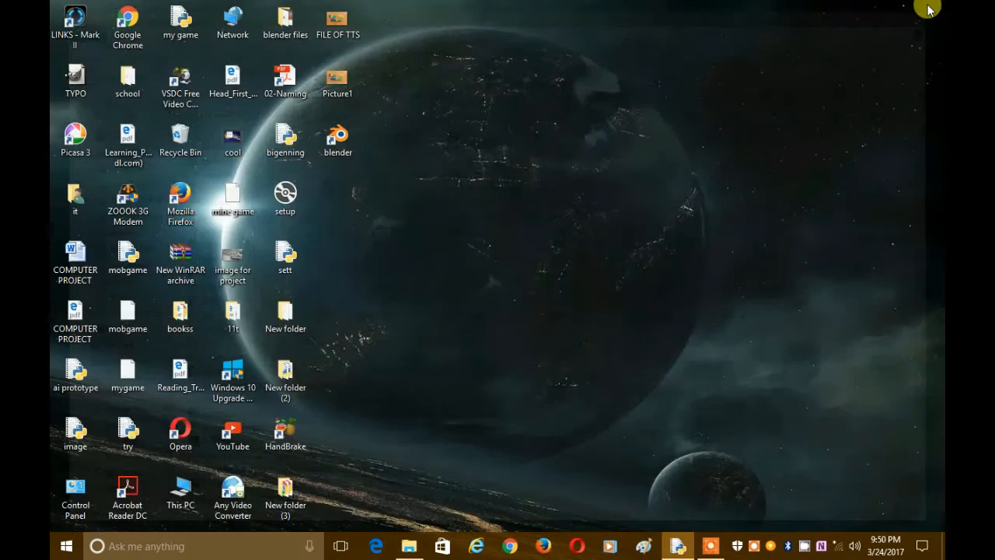
pyautogui.moveTo(631, 190)
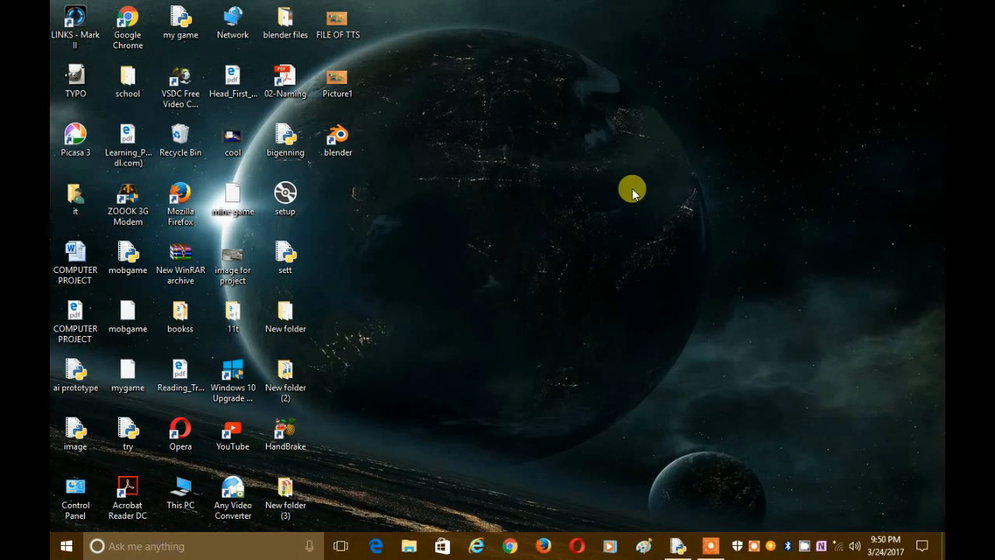
pyautogui.moveTo(554, 521)
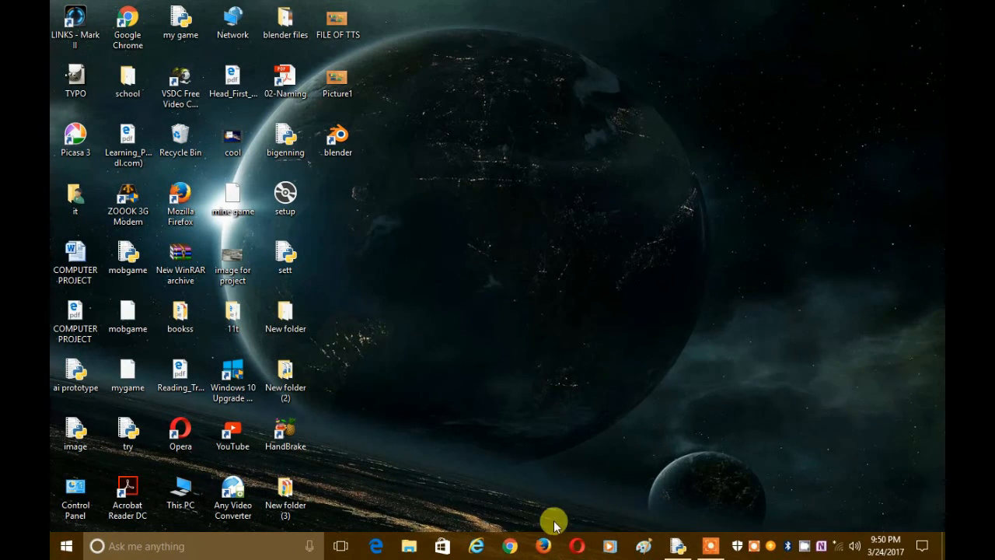
pyautogui.moveTo(426, 180)
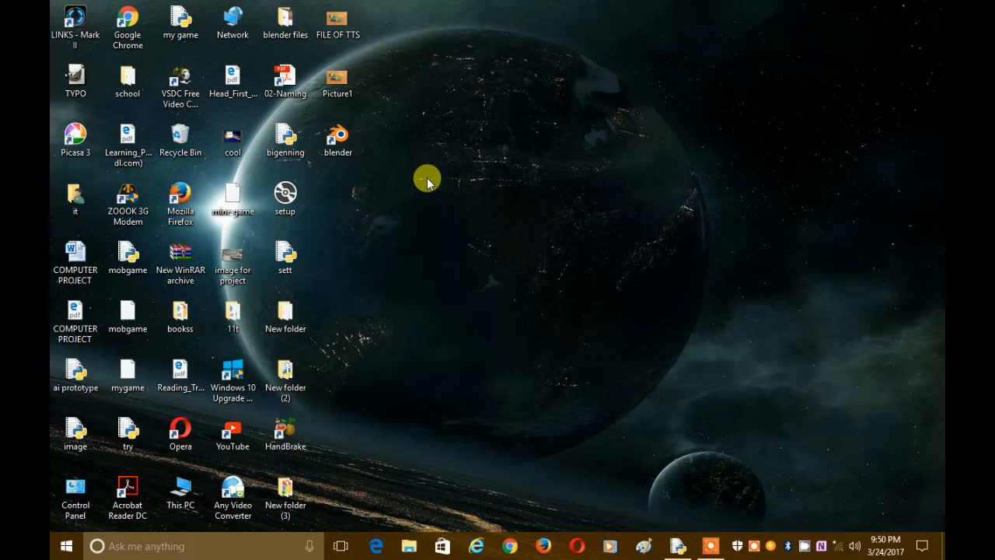
pyautogui.moveTo(491, 173)
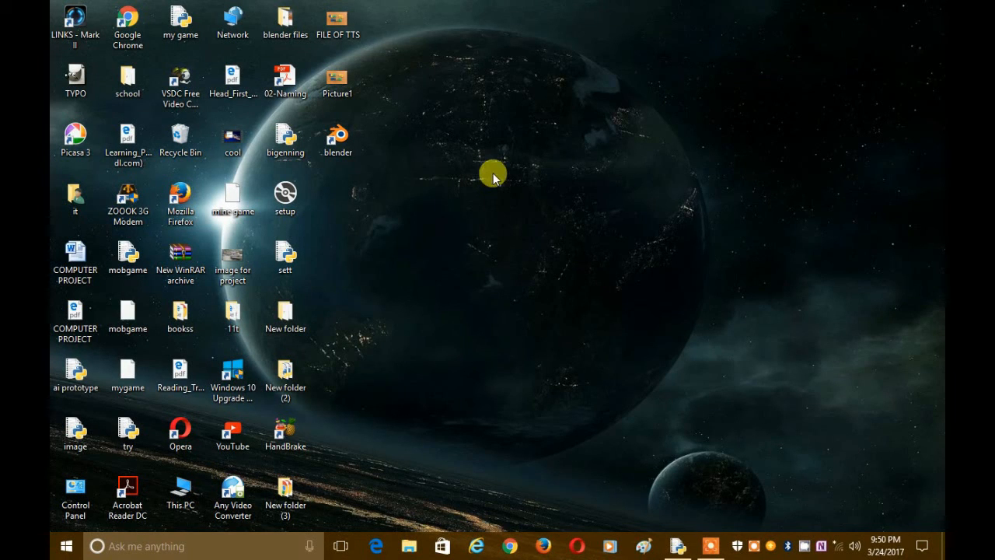
pyautogui.moveTo(495, 107)
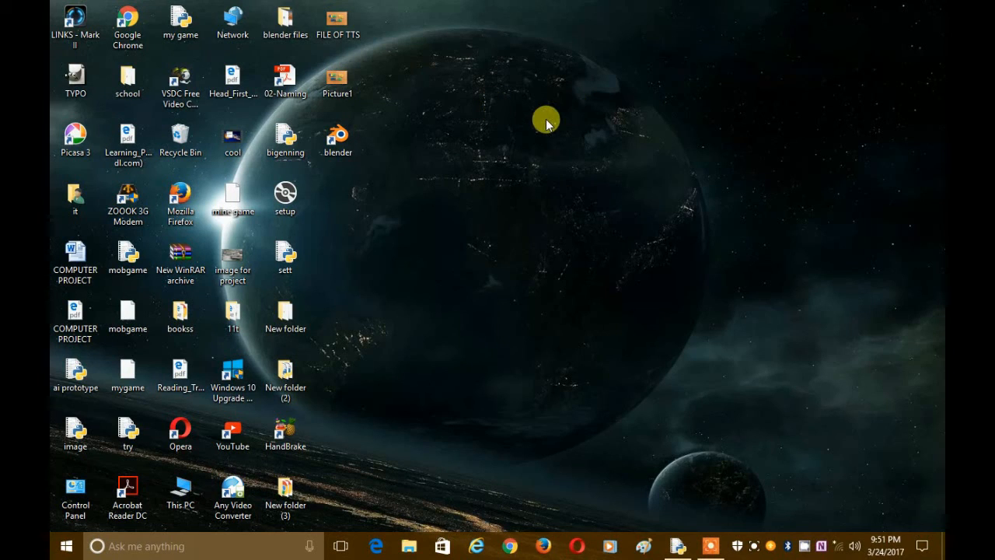
pyautogui.moveTo(472, 230)
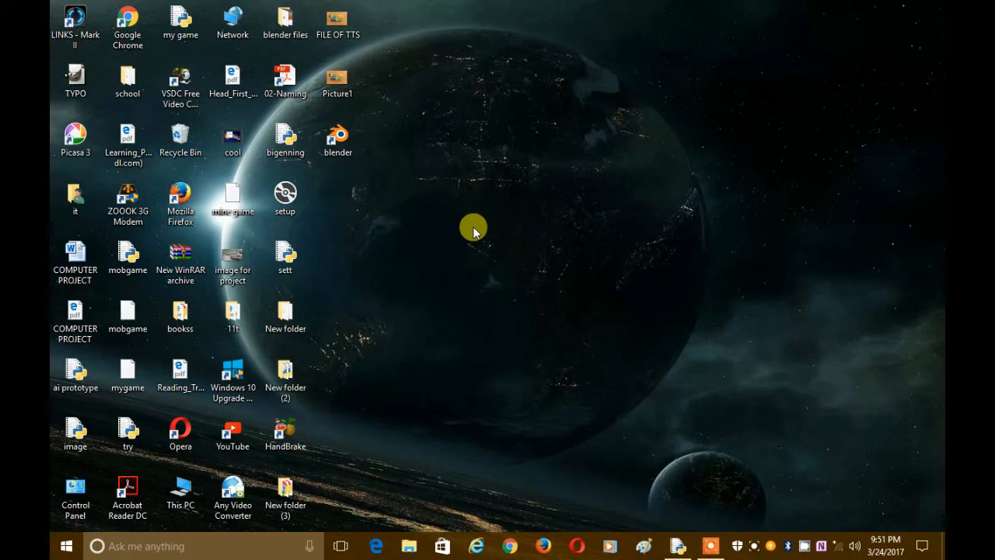
pyautogui.moveTo(438, 411)
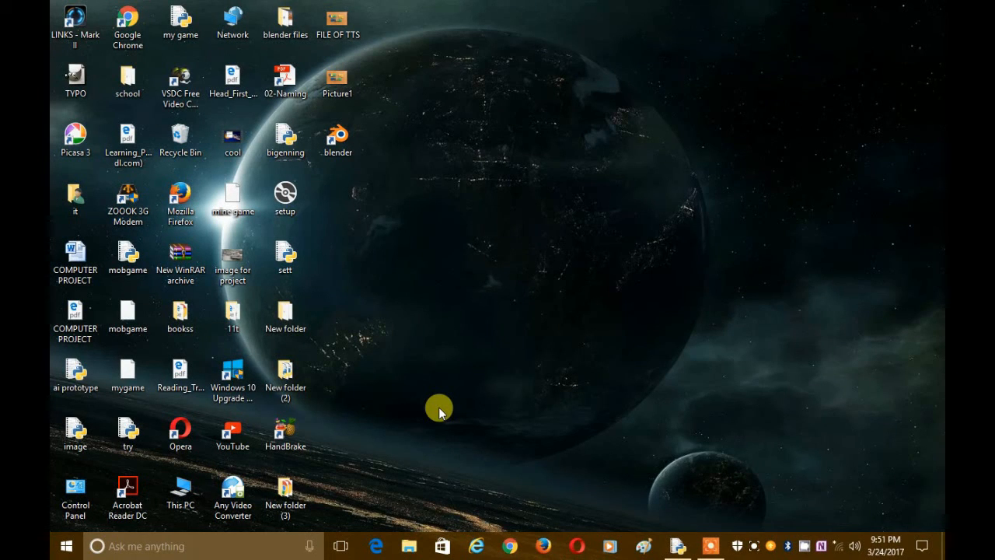
pyautogui.moveTo(572, 326)
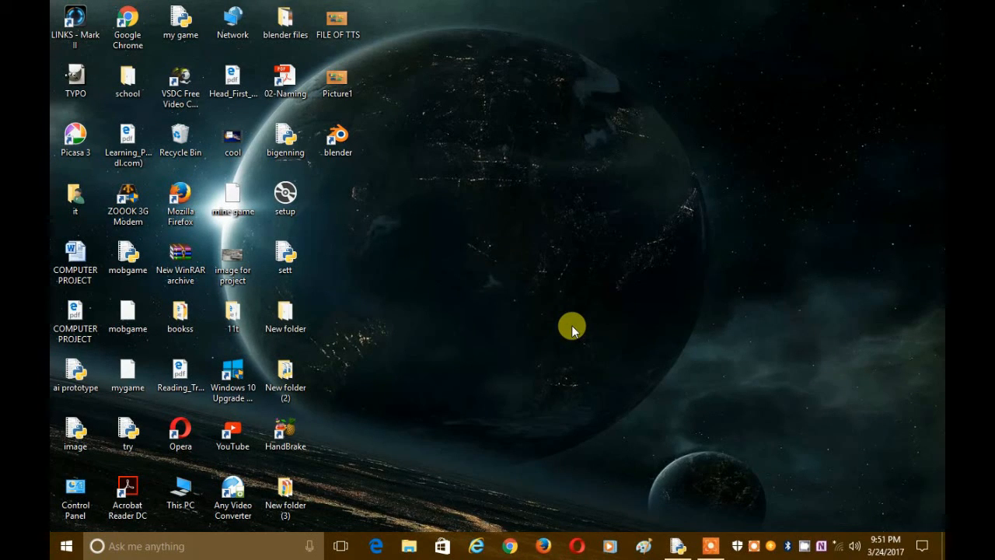
pyautogui.moveTo(460, 195)
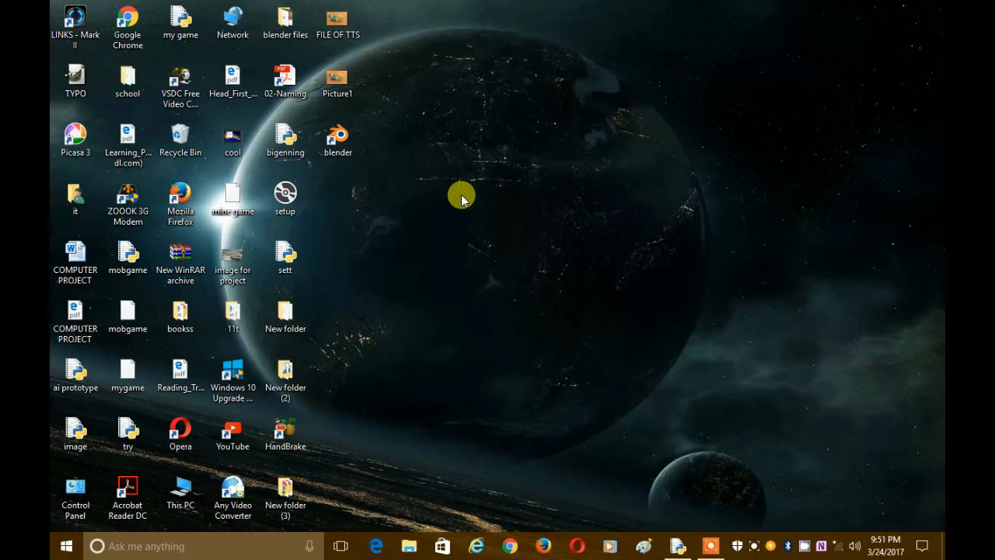
pyautogui.moveTo(604, 272)
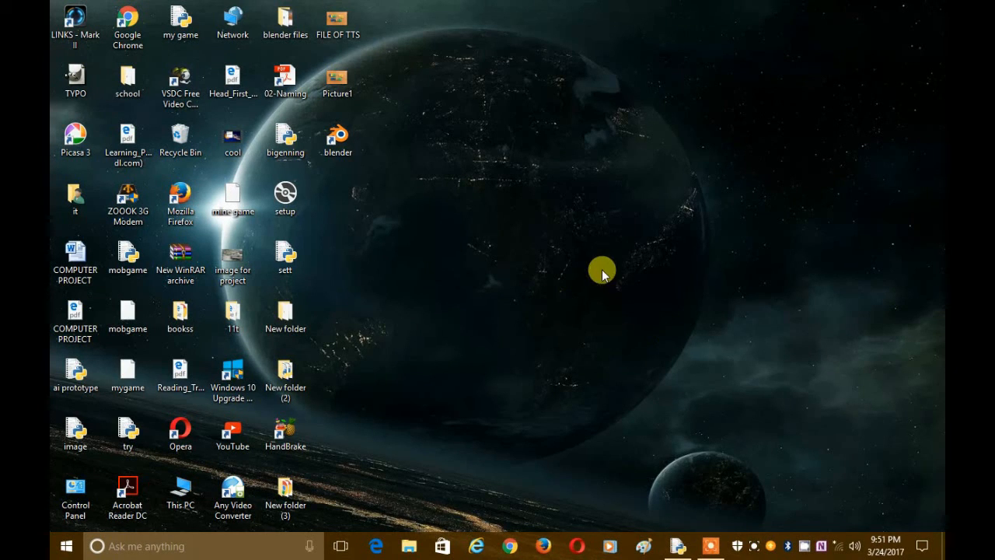
pyautogui.moveTo(359, 365)
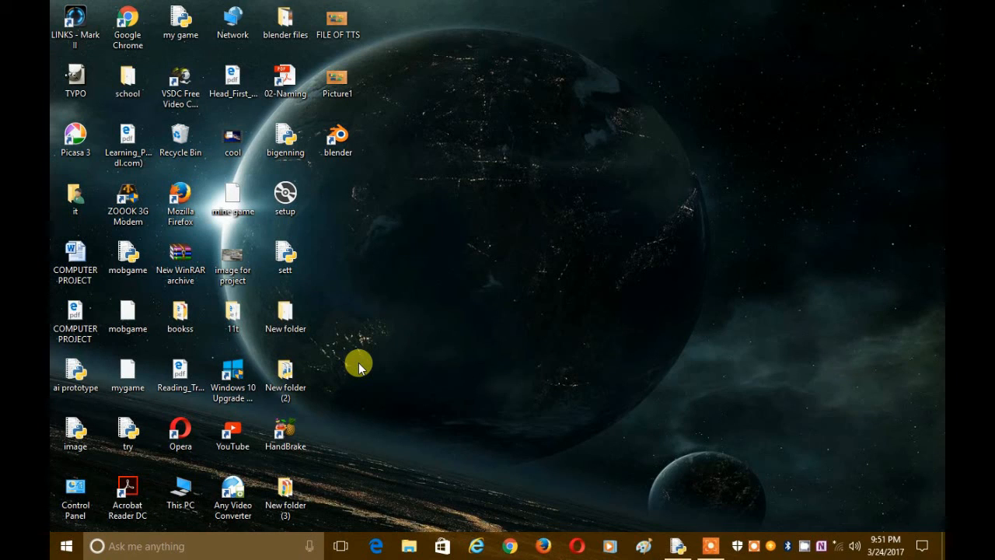
pyautogui.moveTo(439, 103)
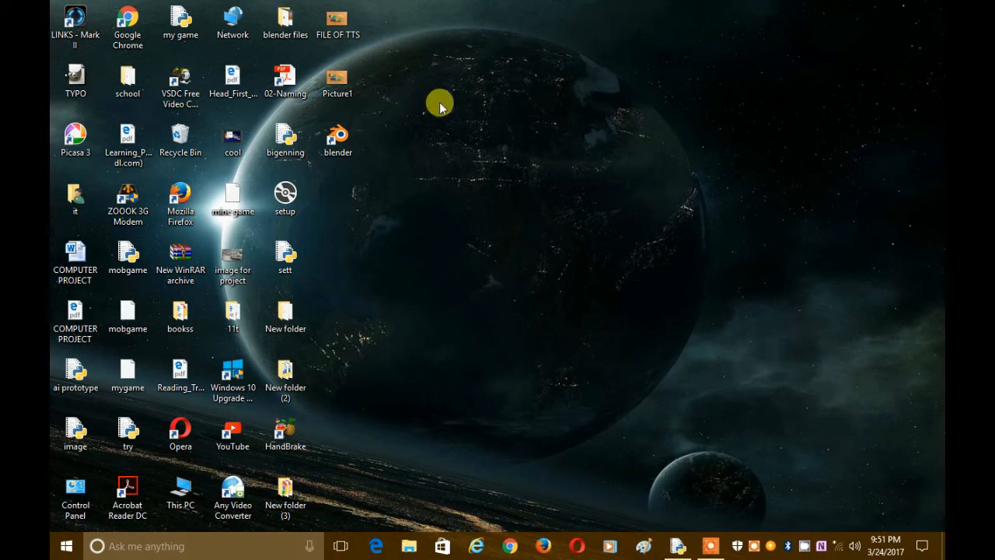
pyautogui.moveTo(484, 59)
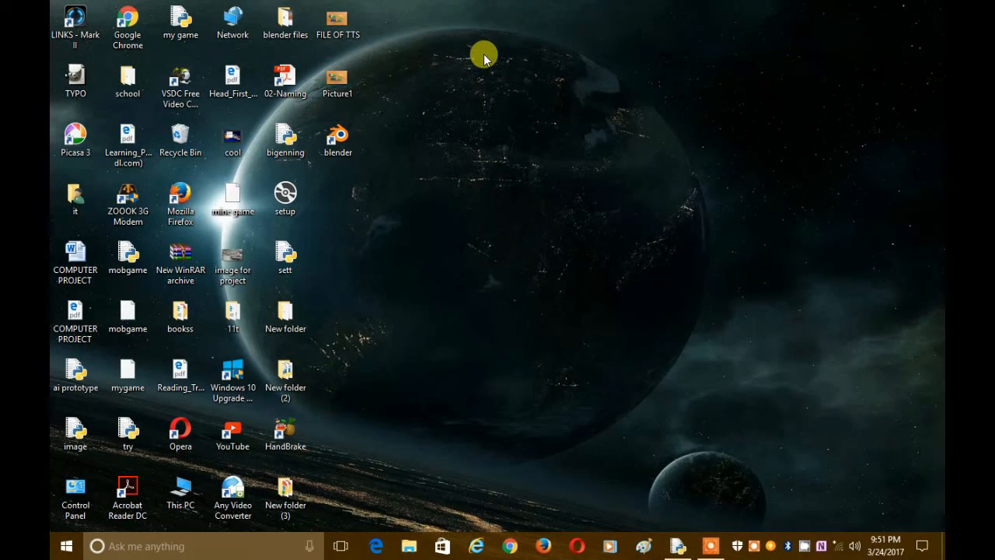
pyautogui.moveTo(400, 60)
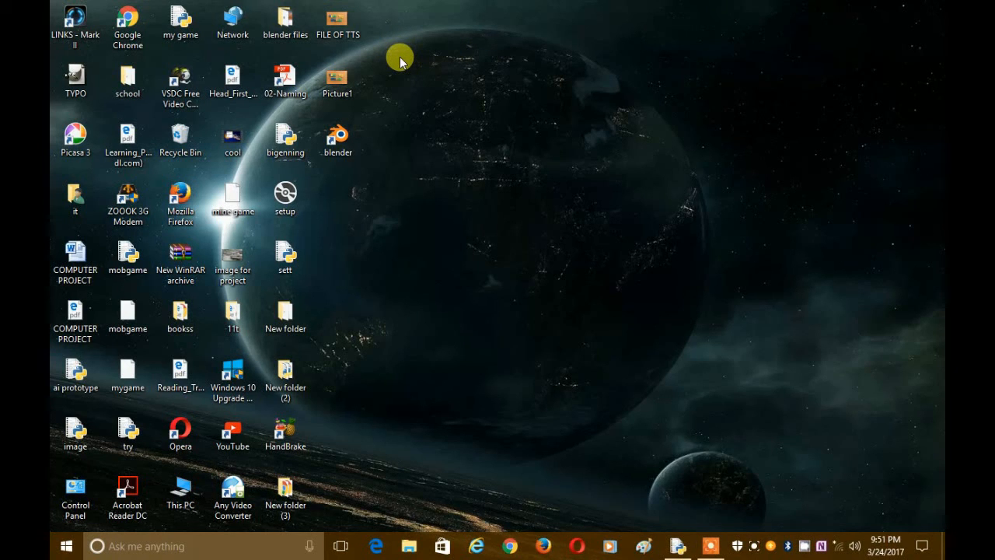
pyautogui.moveTo(474, 123)
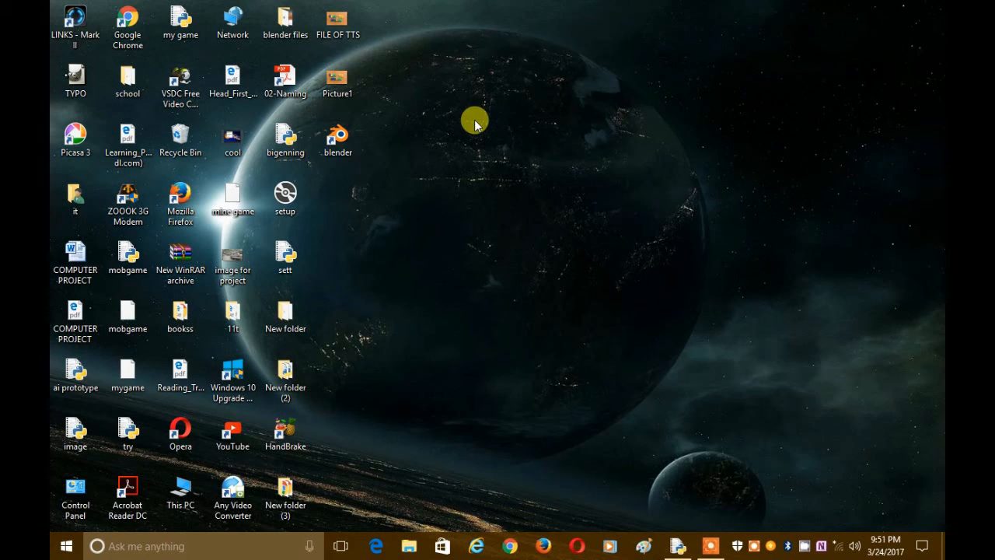
pyautogui.moveTo(536, 60)
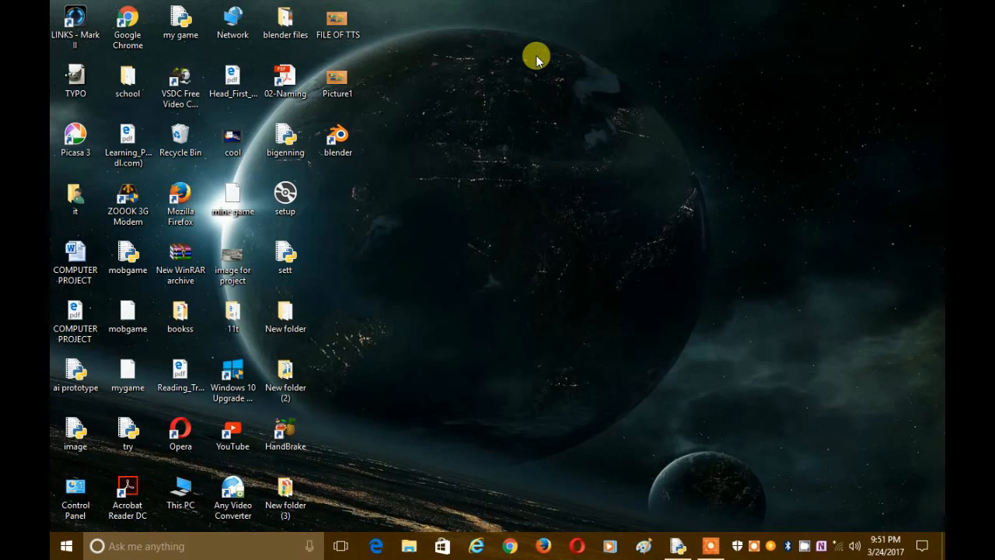
pyautogui.moveTo(566, 106)
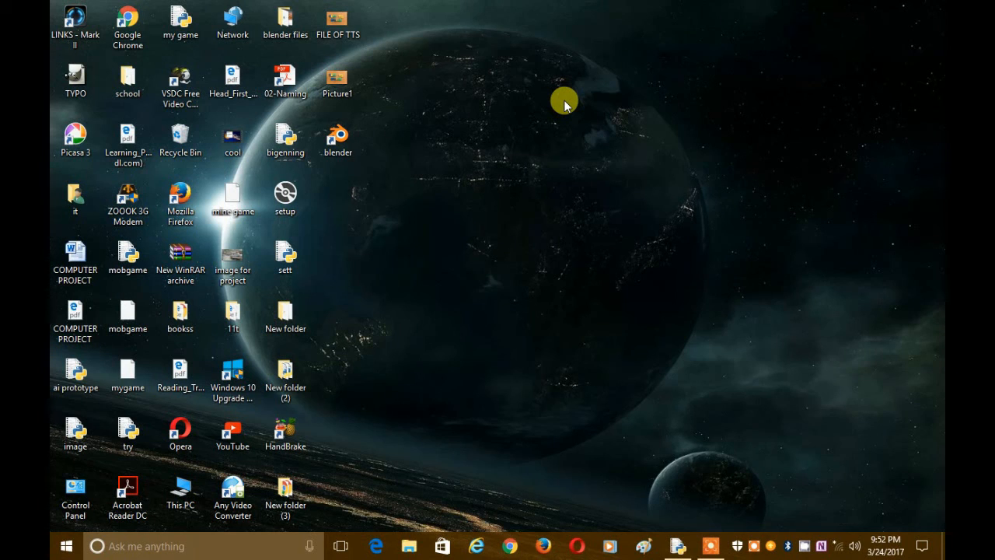
pyautogui.moveTo(532, 190)
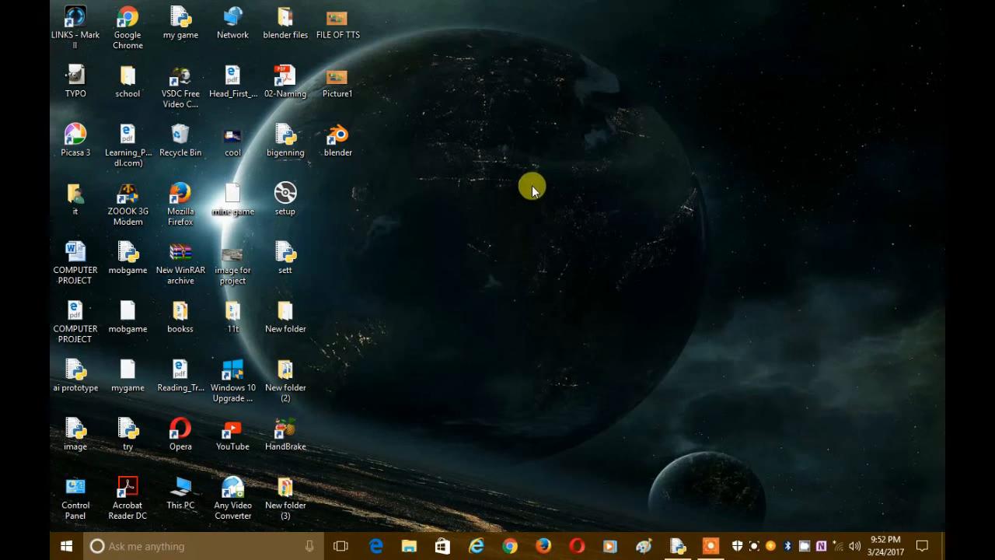
pyautogui.moveTo(444, 504)
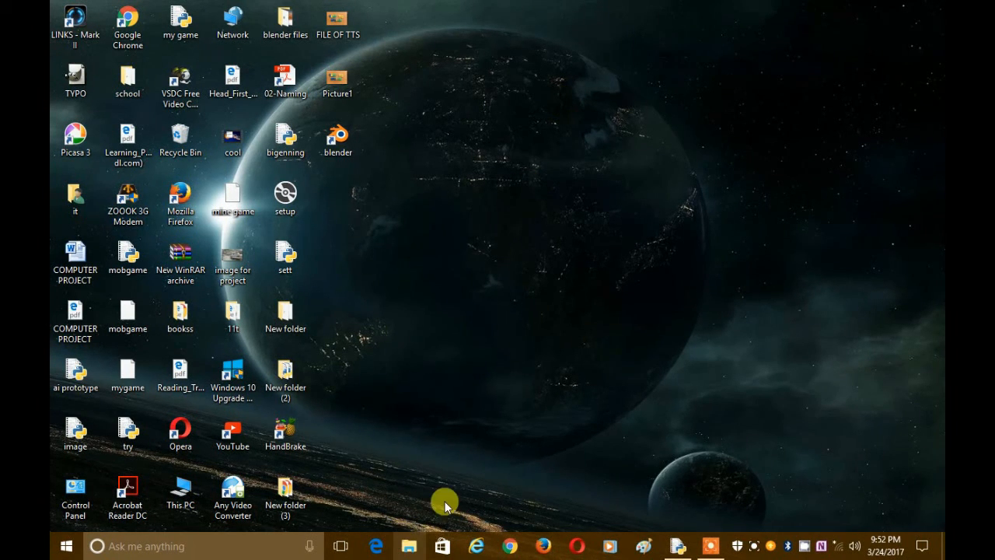
pyautogui.moveTo(451, 494)
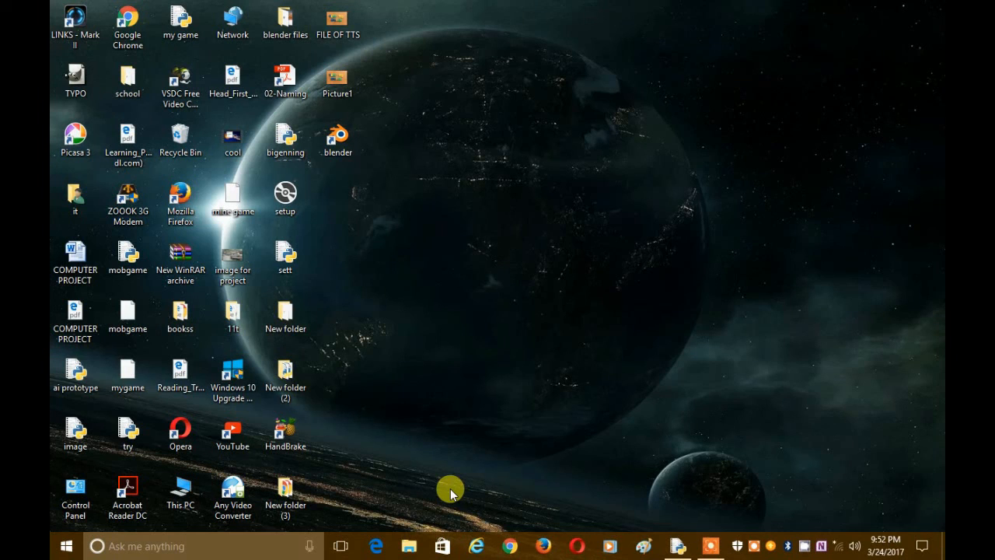
pyautogui.moveTo(535, 225)
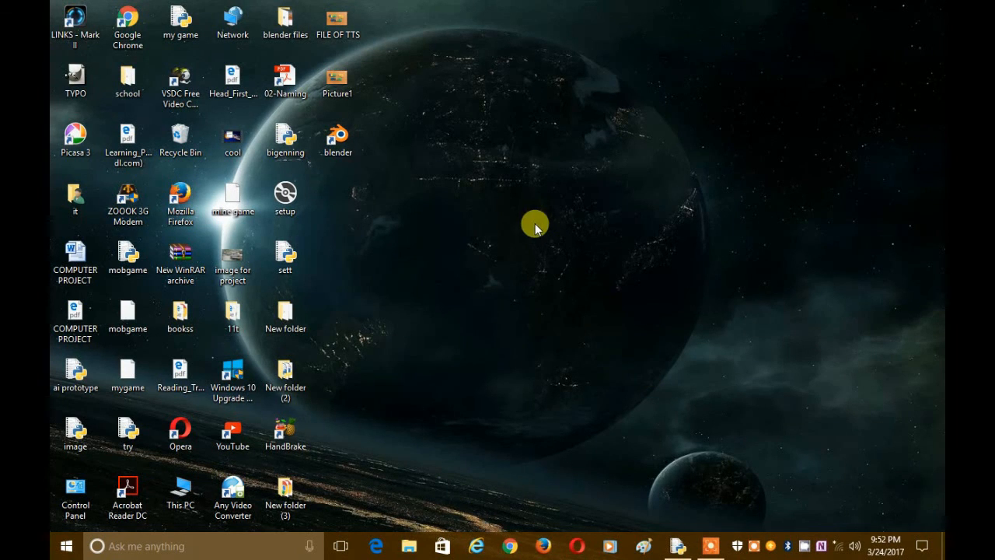
pyautogui.moveTo(649, 227)
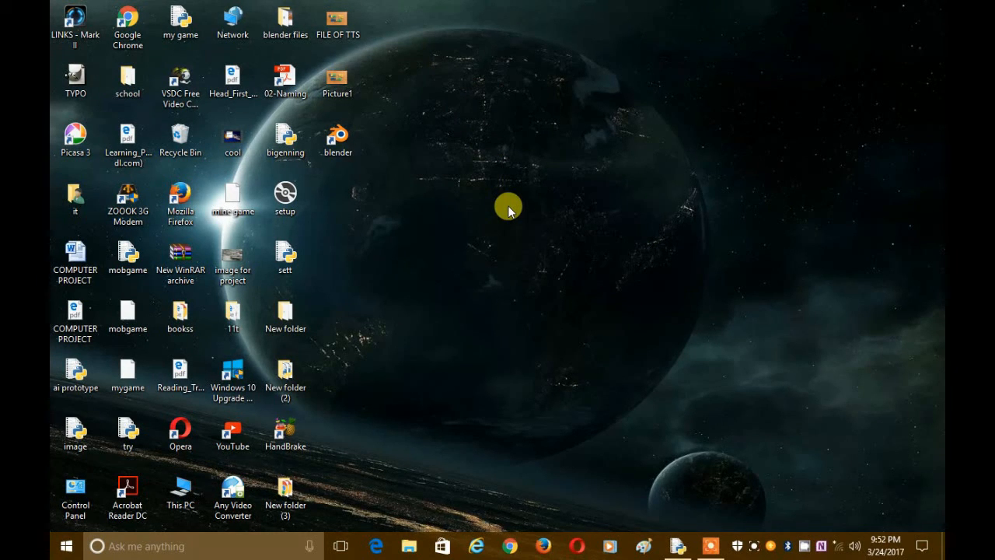
pyautogui.moveTo(434, 143)
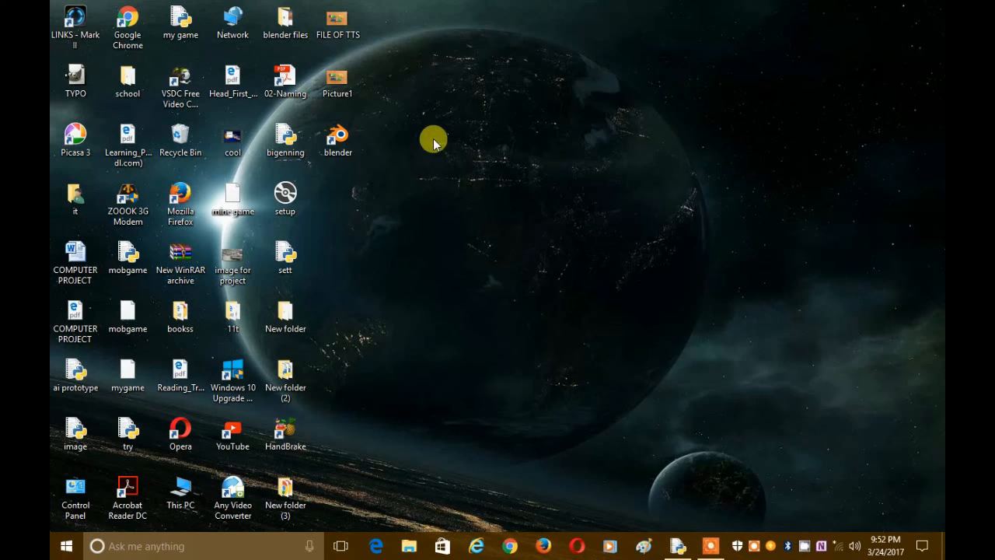
pyautogui.moveTo(455, 188)
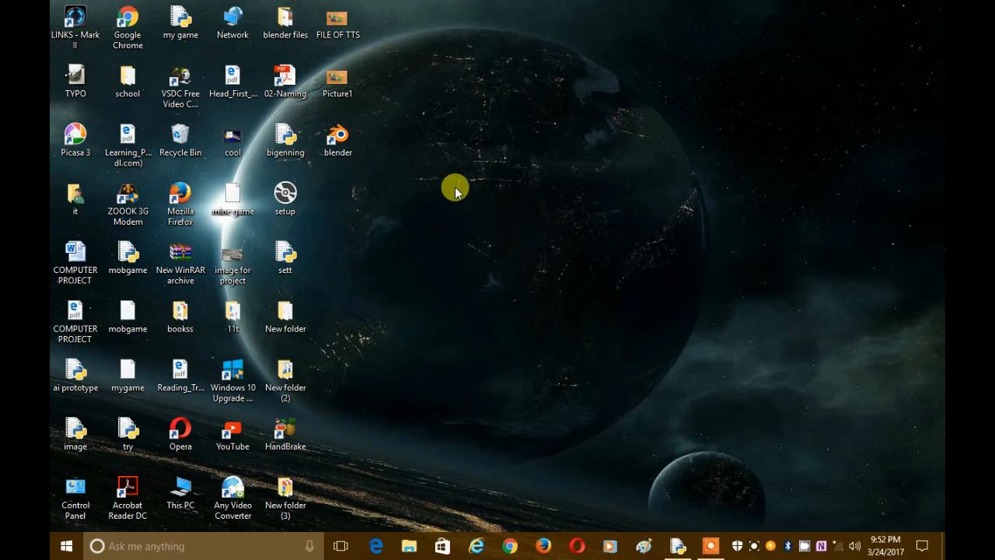
pyautogui.moveTo(454, 190); pyautogui.dragTo(557, 277)
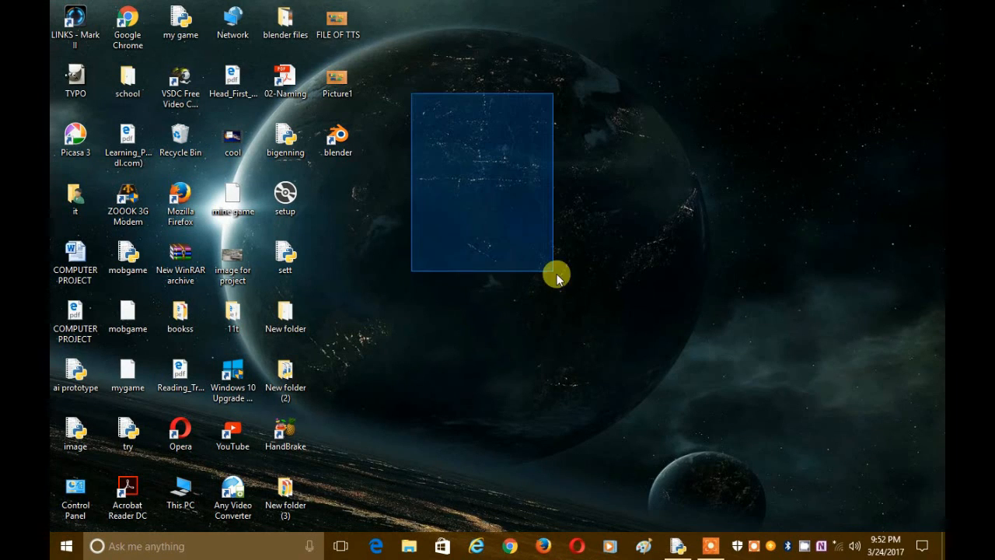
pyautogui.moveTo(556, 274); pyautogui.dragTo(619, 299)
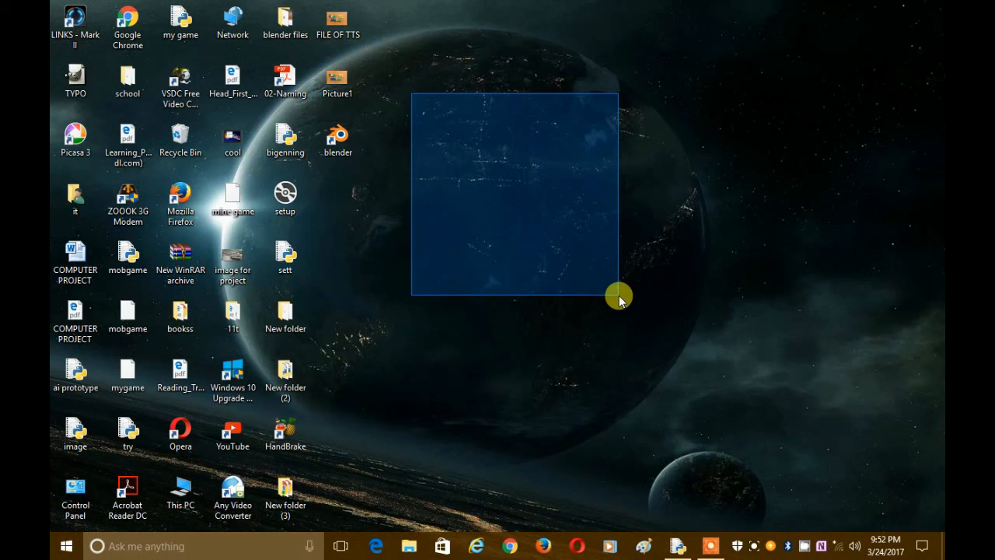
pyautogui.moveTo(619, 297); pyautogui.dragTo(669, 282)
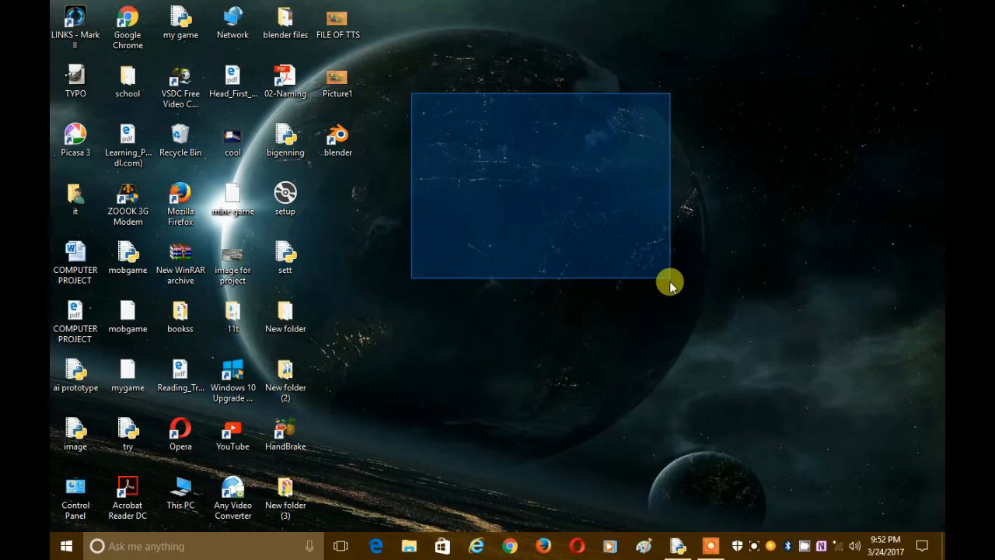
pyautogui.moveTo(671, 281); pyautogui.dragTo(703, 345)
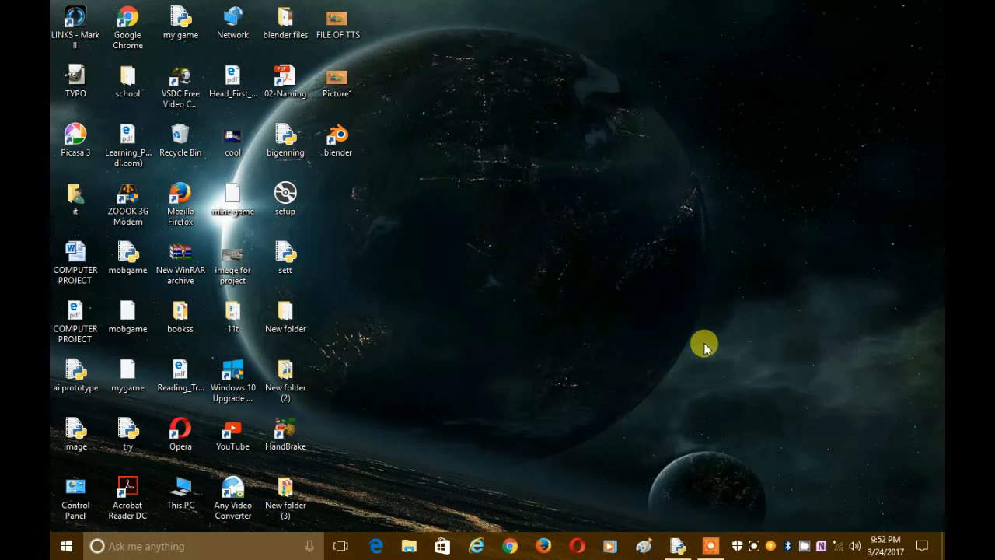
pyautogui.moveTo(637, 254)
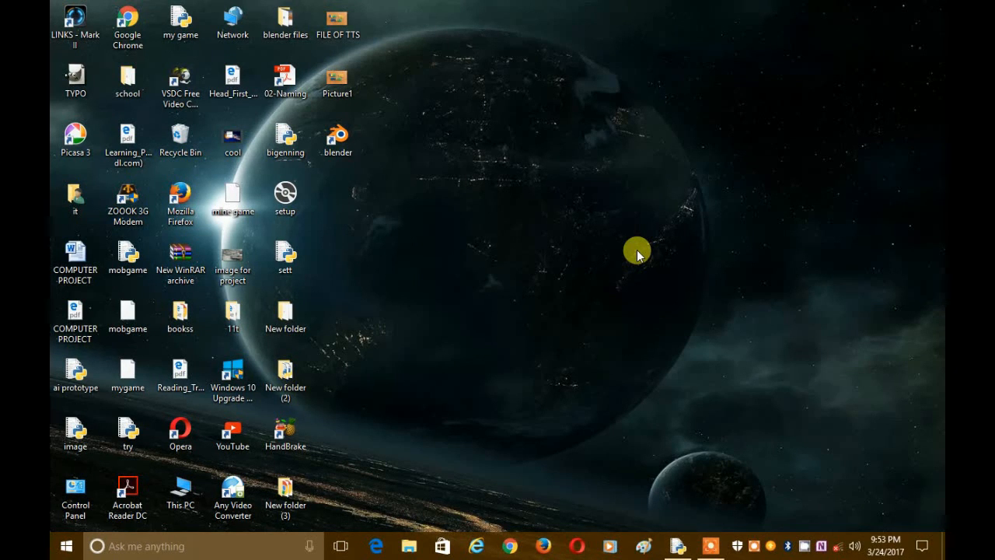
pyautogui.moveTo(613, 234)
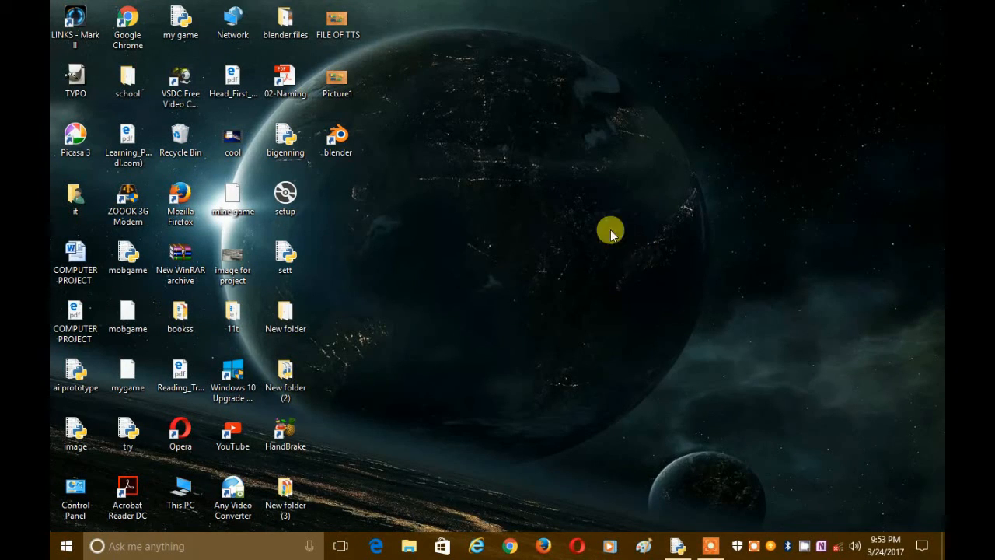